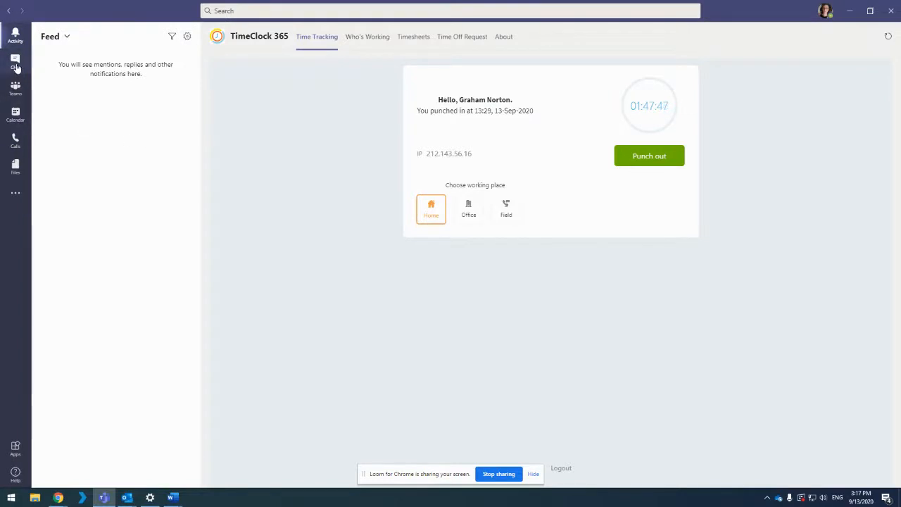
Browse the recent chats, then show the 14–18 September 2020 work-week calendar
left_click(15, 63)
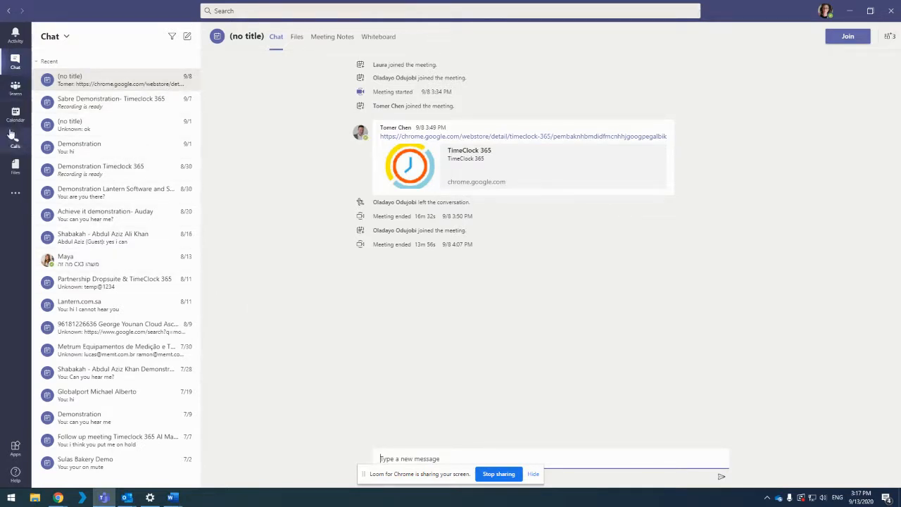
left_click(16, 113)
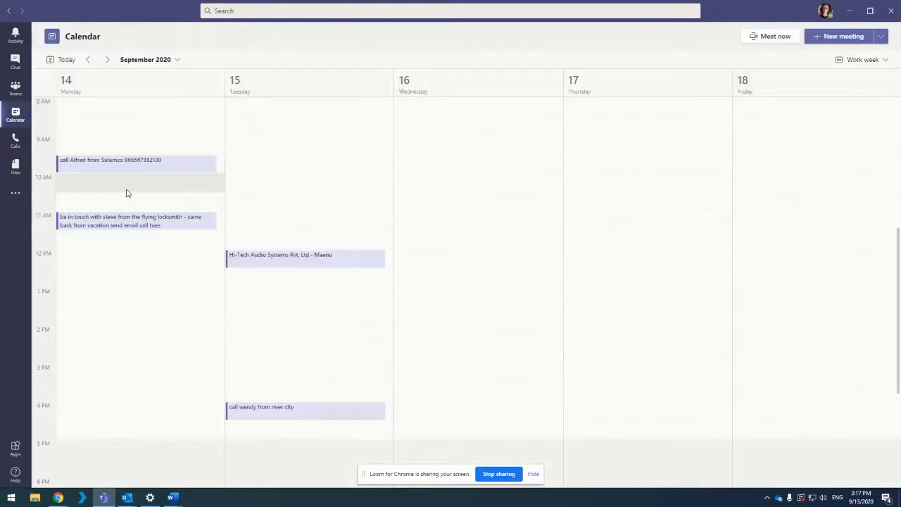
Launch TimeClock 365 from the More apps list to its Time Tracking page
left_click(15, 192)
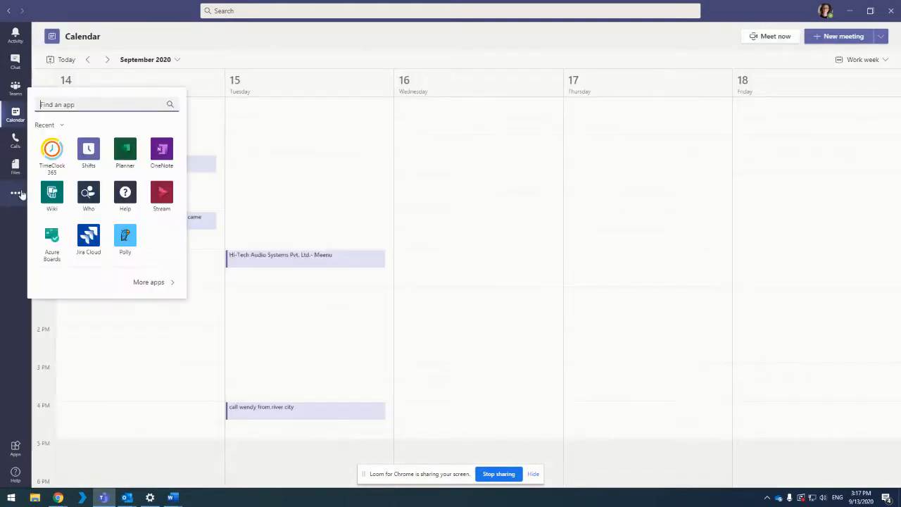
left_click(52, 151)
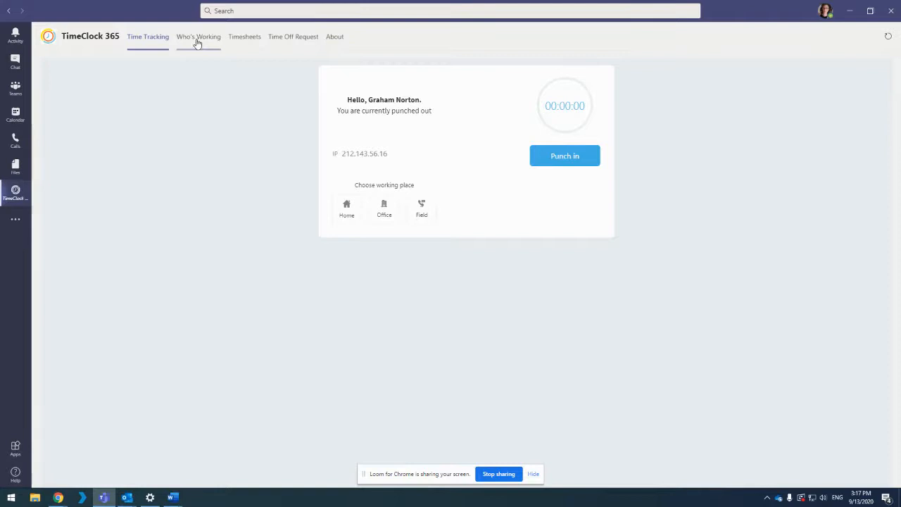
View TimeClock 365's Who's Working and Timesheets pages, then the empty Time Off Request form
left_click(198, 37)
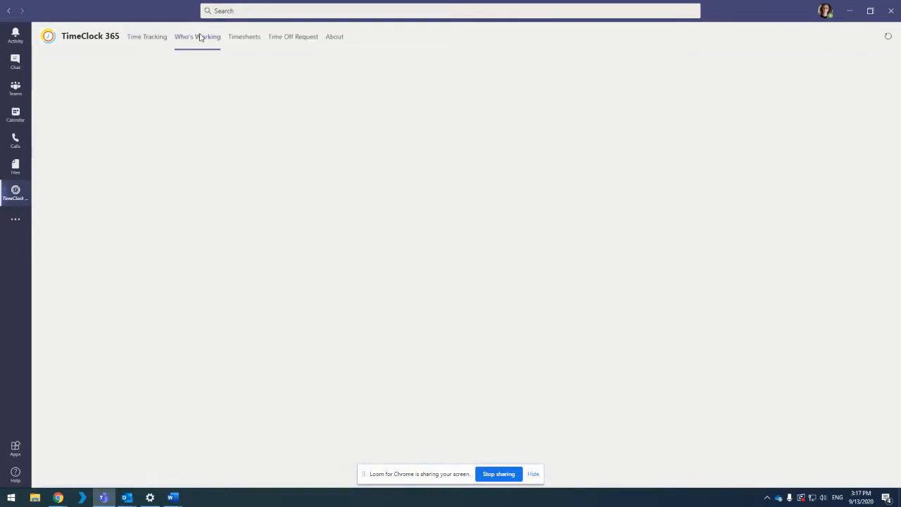
left_click(198, 36)
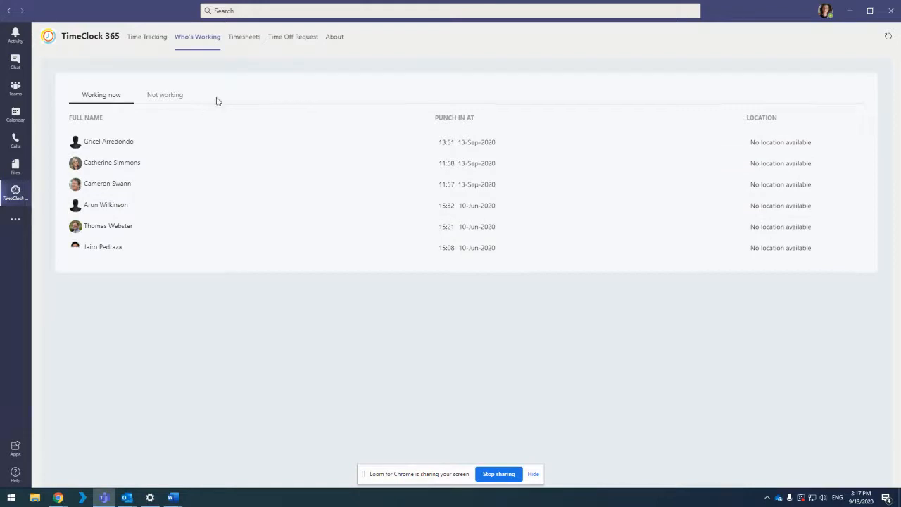
mouse_move(244, 36)
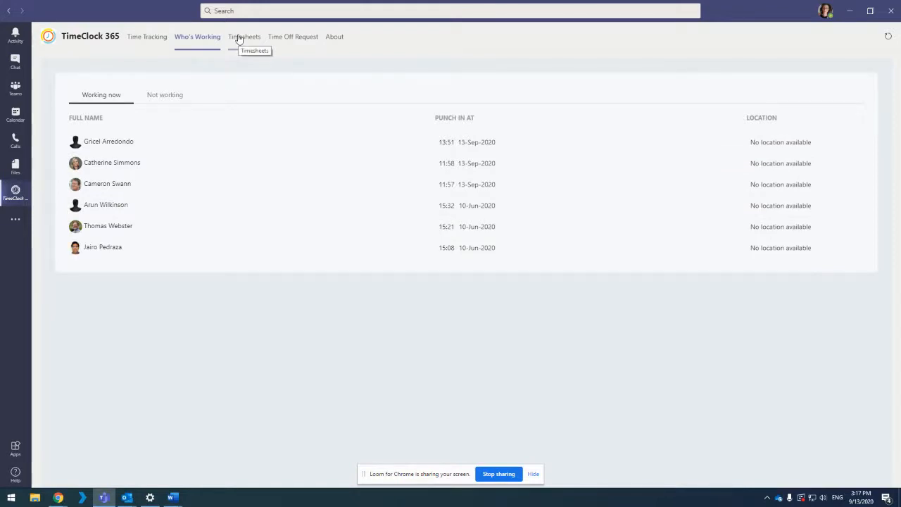
left_click(243, 36)
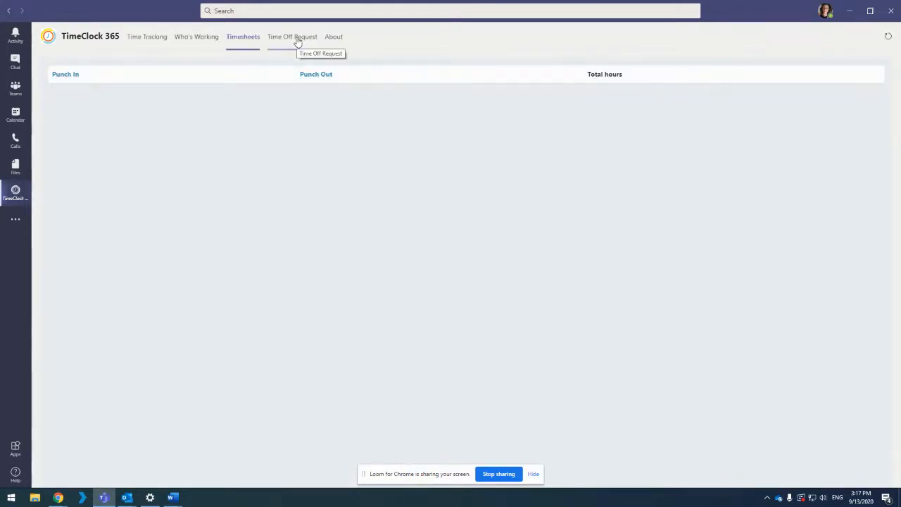
left_click(291, 37)
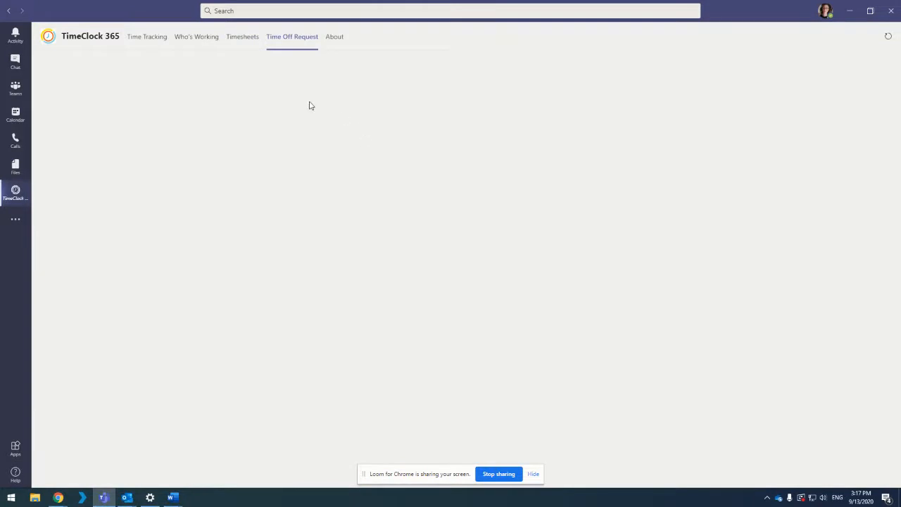
left_click(291, 36)
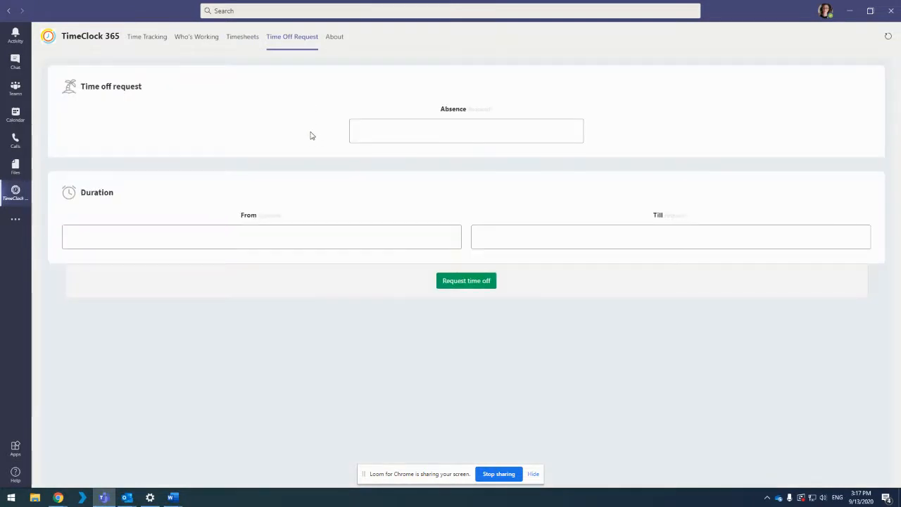